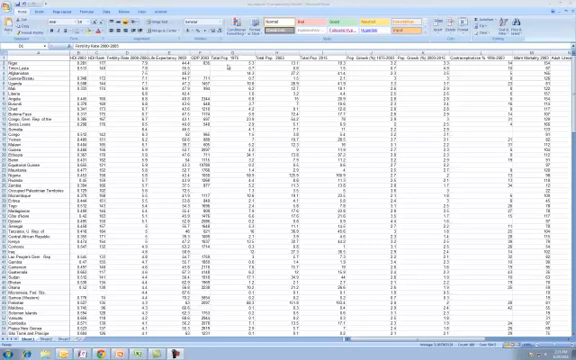
mouse_move(544, 87)
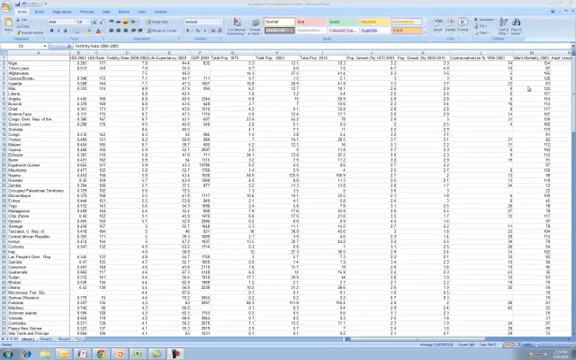